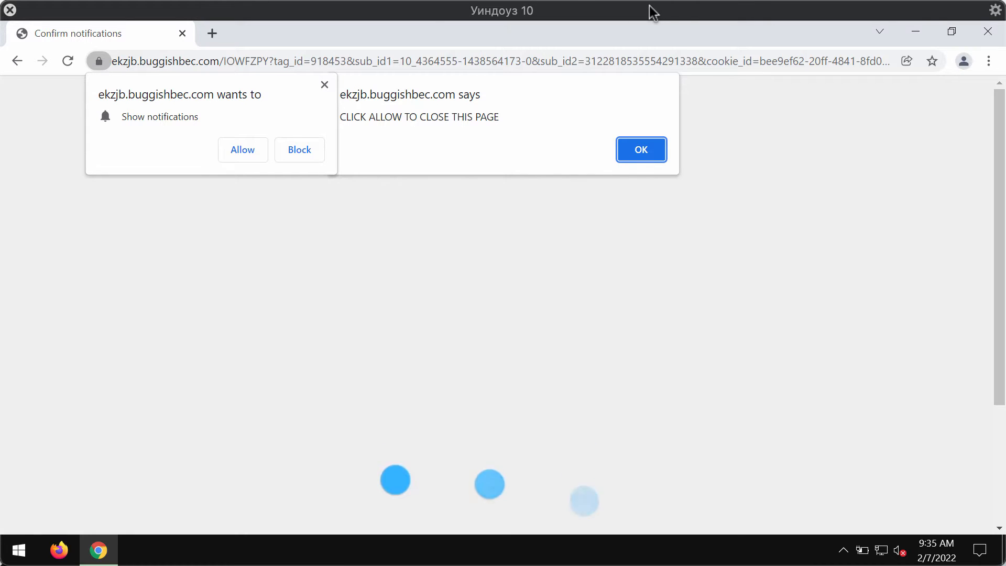
# Step: Dismiss the 'CLICK ALLOW TO CLOSE THIS PAGE' alert from ekzjb.buggishbec.com
pyautogui.click(640, 150)
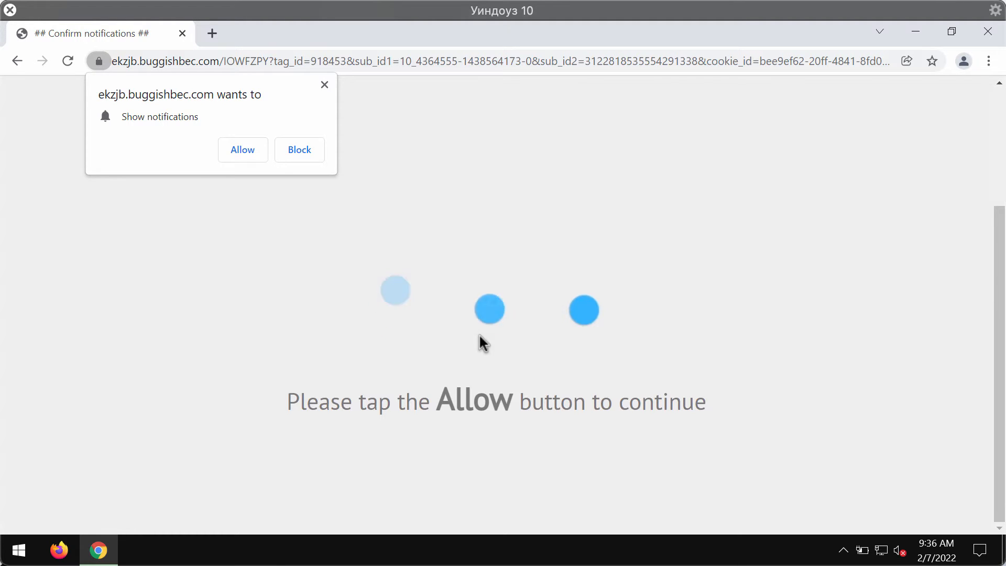
pyautogui.moveTo(239, 201)
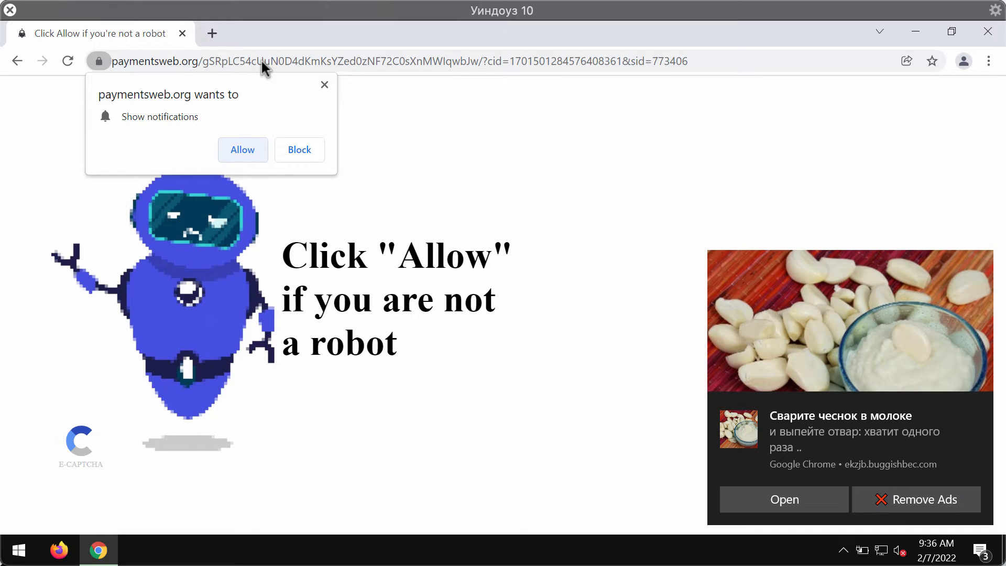
pyautogui.moveTo(212, 40)
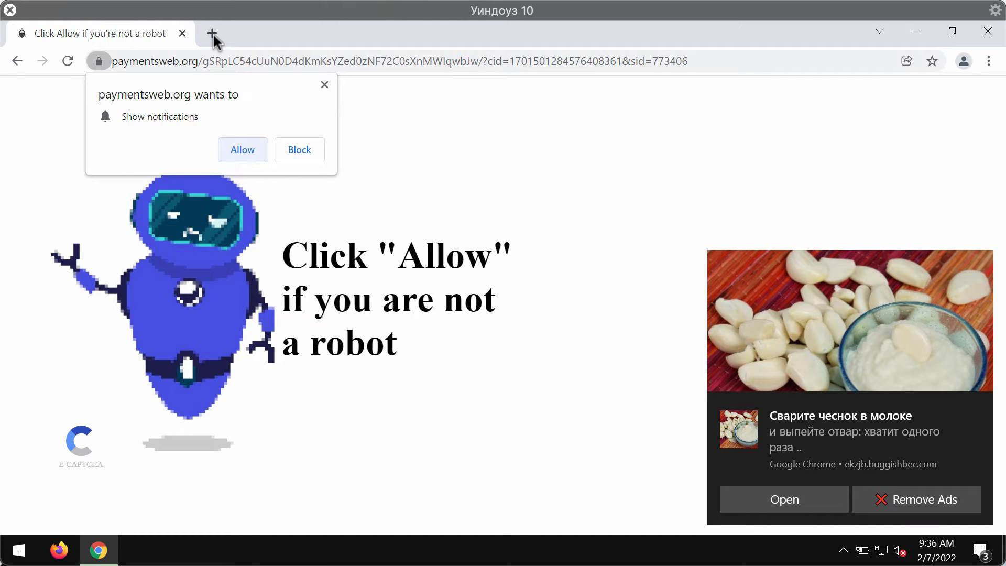
pyautogui.moveTo(242, 150)
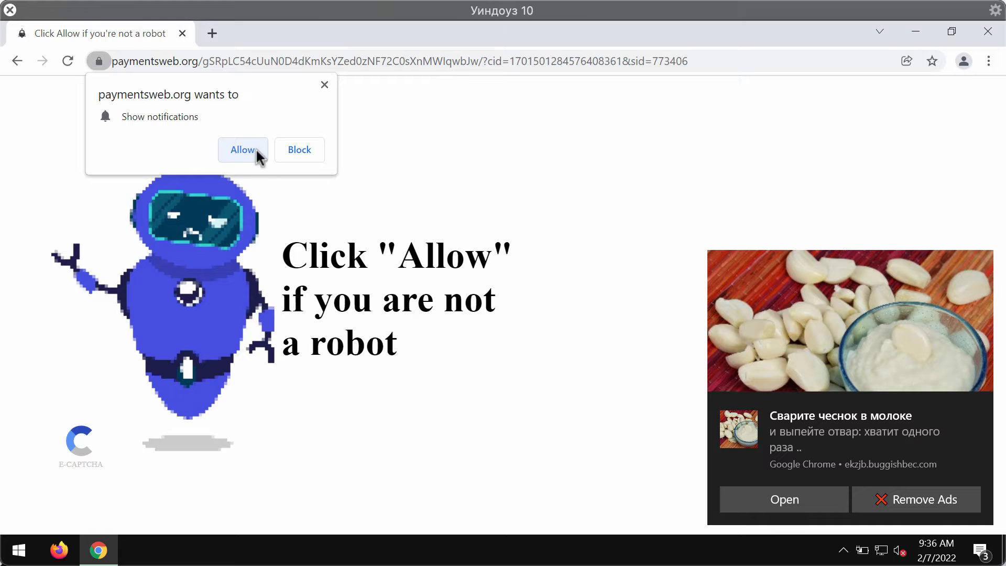
pyautogui.moveTo(265, 59)
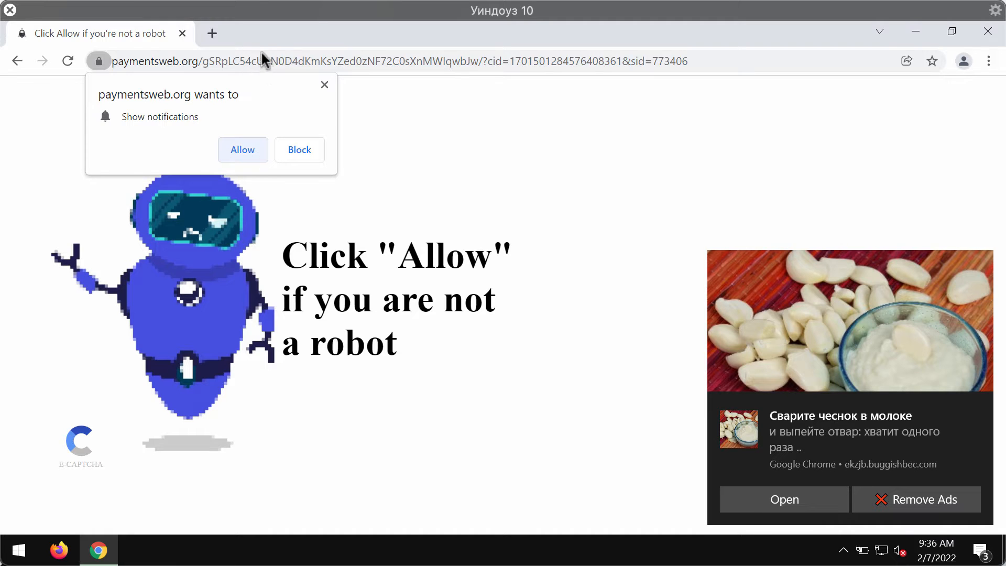
pyautogui.moveTo(220, 61)
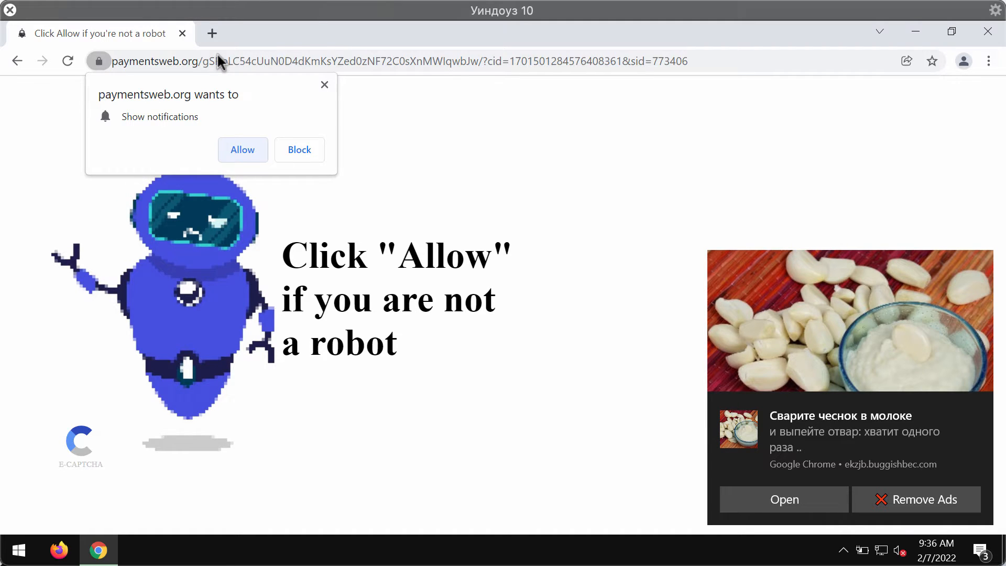
pyautogui.moveTo(215, 49)
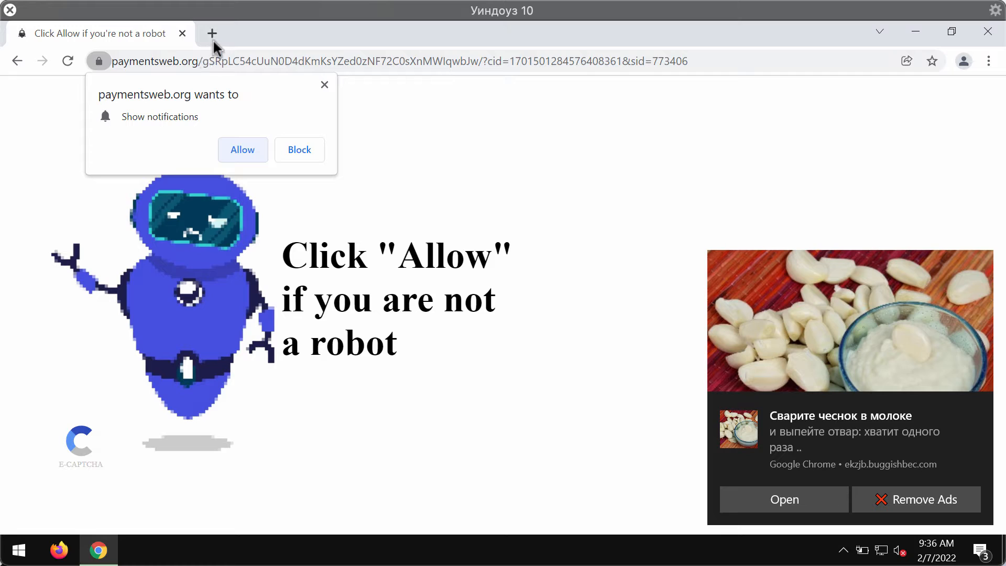
pyautogui.moveTo(545, 373)
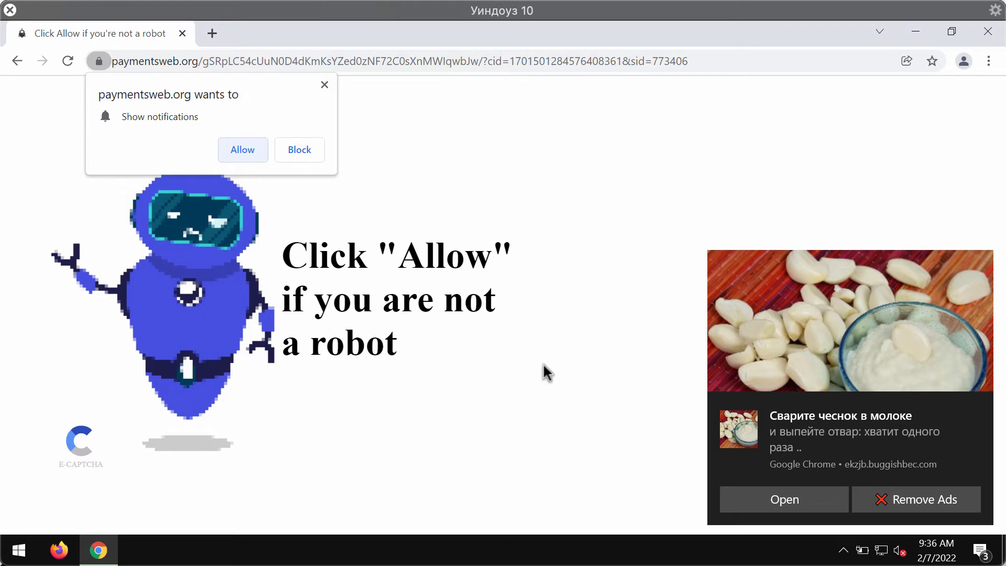
pyautogui.moveTo(870, 323)
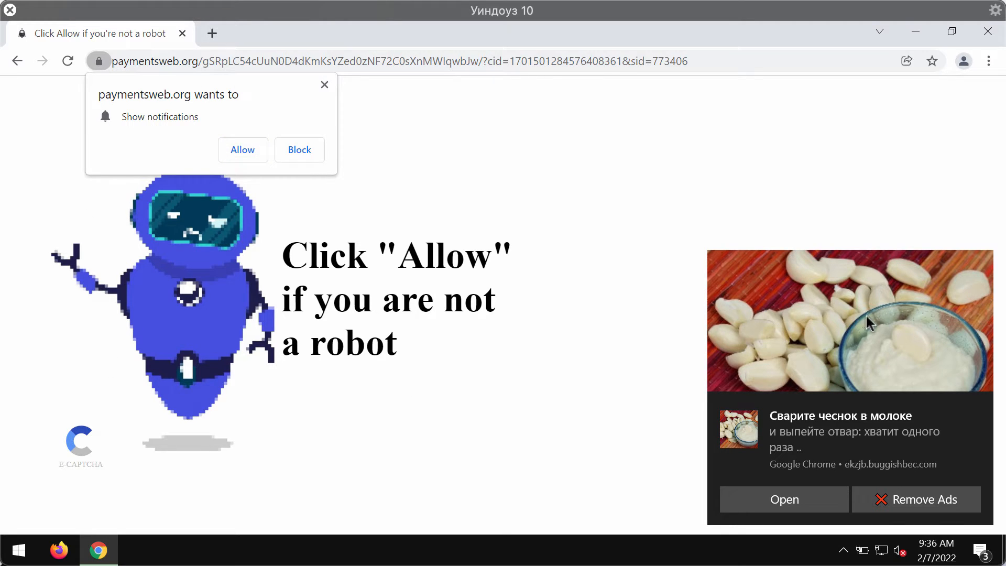
pyautogui.moveTo(436, 100)
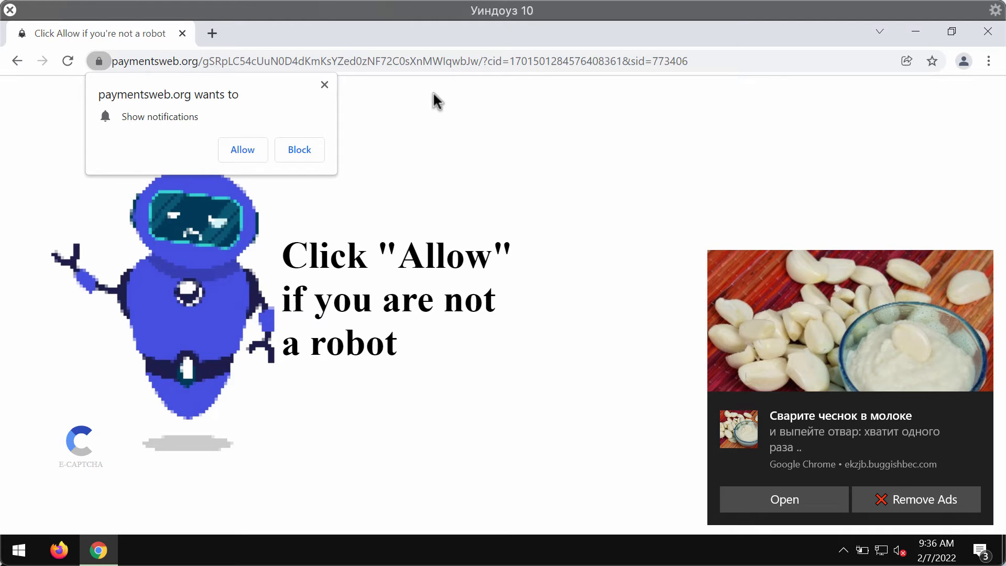
pyautogui.moveTo(927, 257)
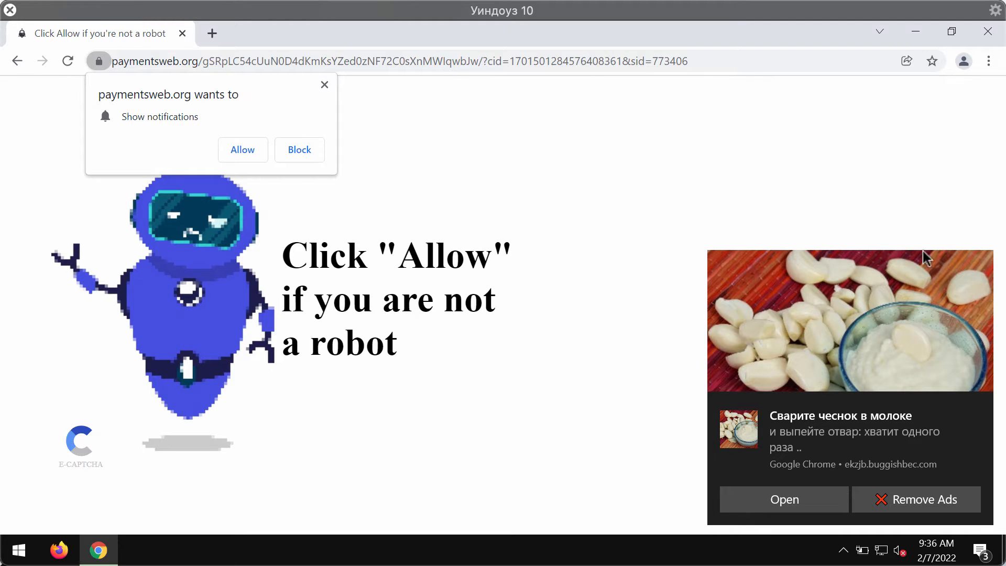
pyautogui.moveTo(212, 51)
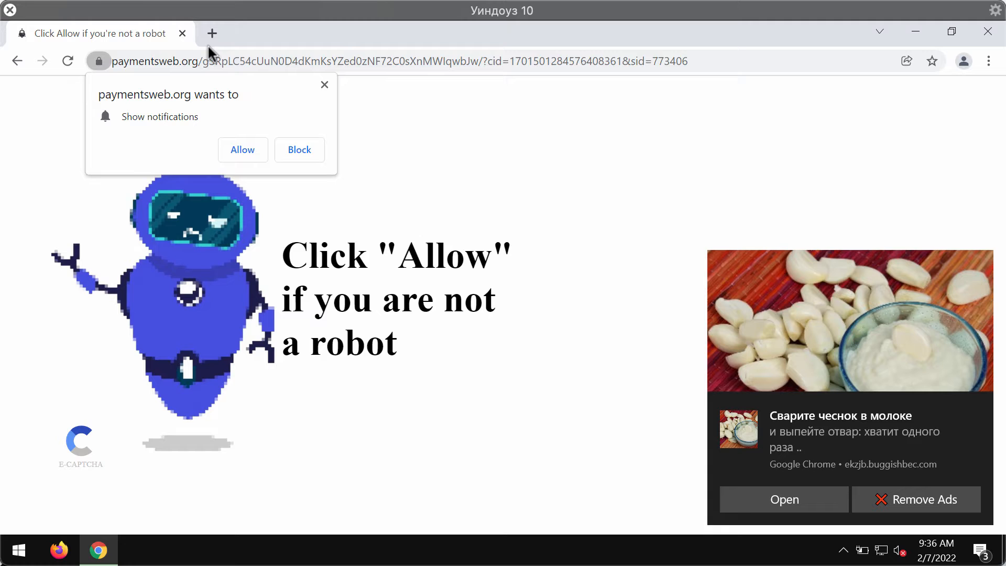
# Step: Allow paymentsweb.org notifications and add a new blank tab beside it
pyautogui.click(298, 150)
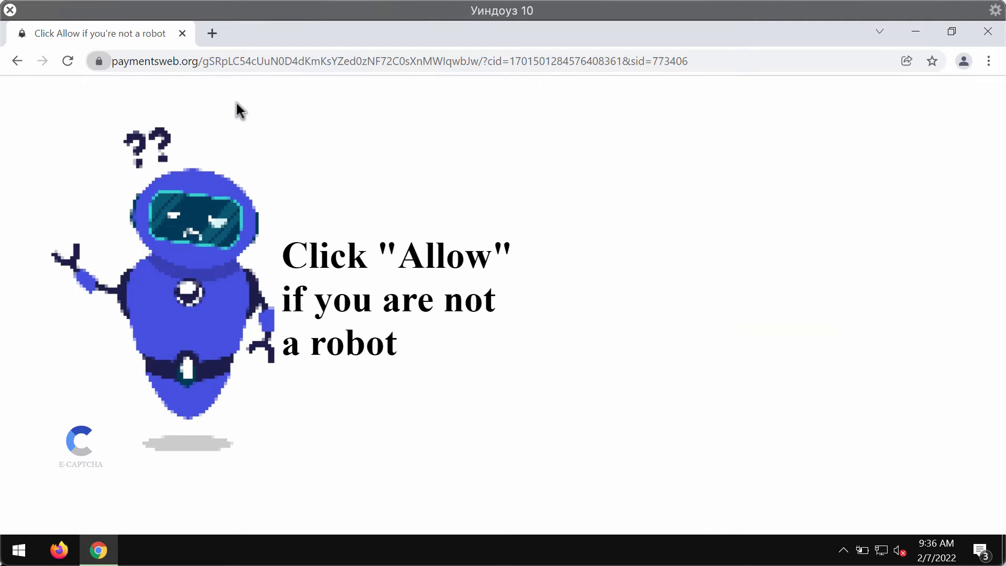
pyautogui.click(212, 32)
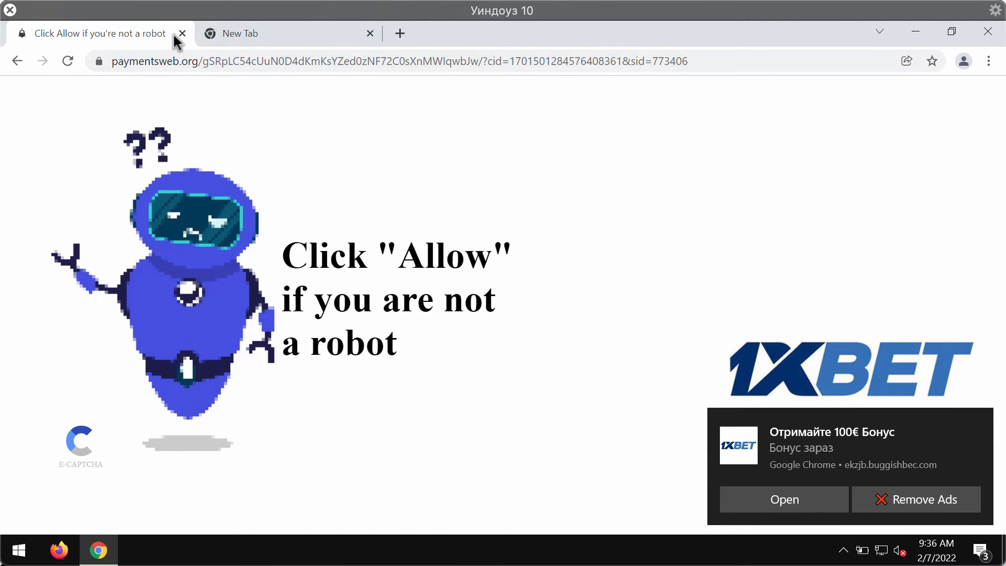
# Step: Close the paymentsweb.org tab and bring up Chrome Settings from the menu
pyautogui.click(182, 32)
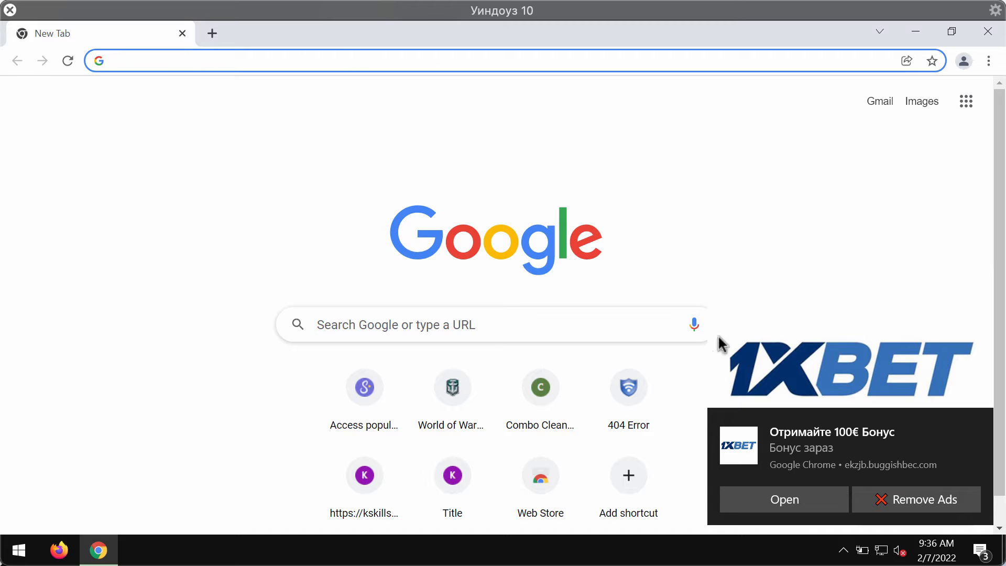
pyautogui.moveTo(717, 49)
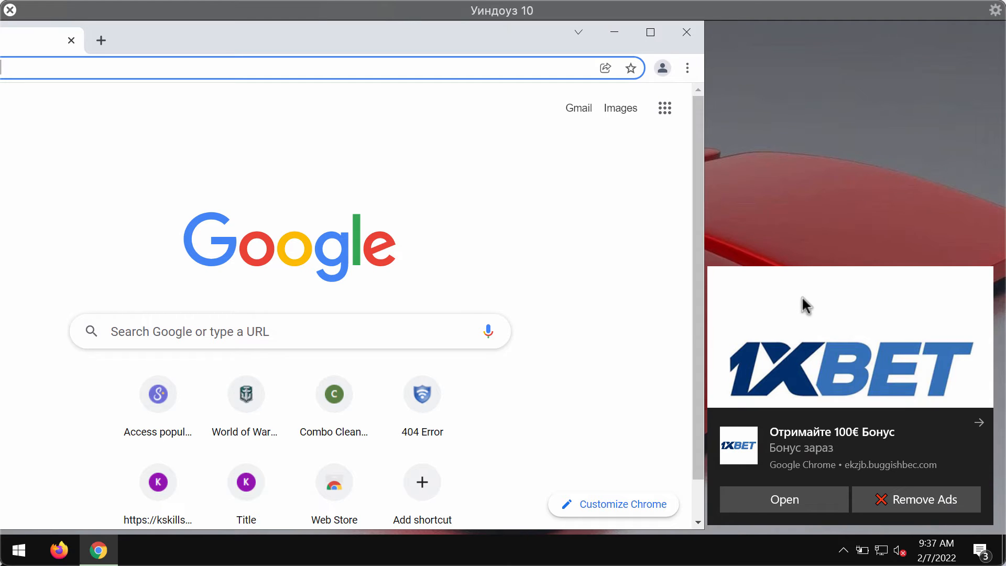
pyautogui.moveTo(490, 39)
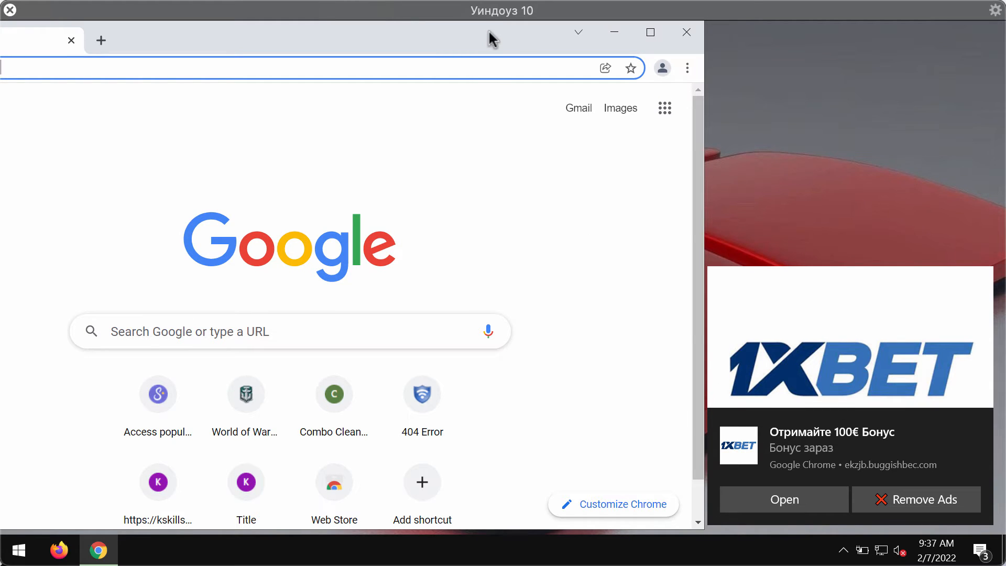
pyautogui.moveTo(683, 80)
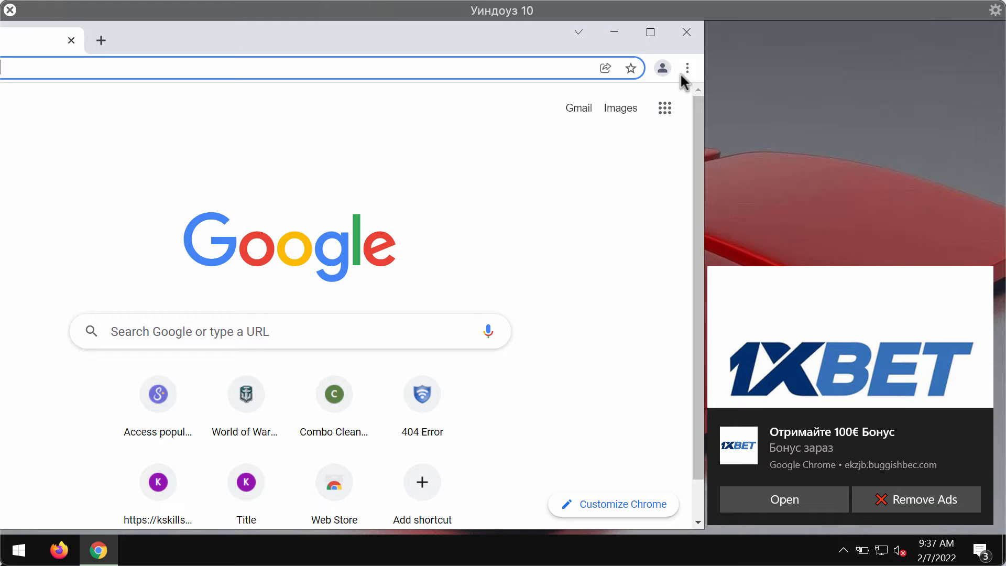
pyautogui.click(687, 68)
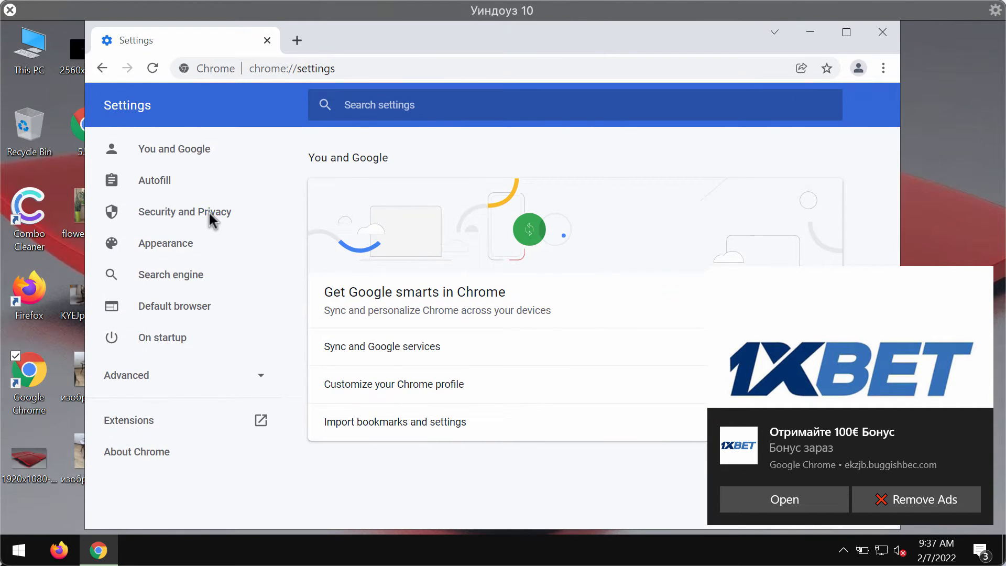
# Step: Reach the allowed notification sites and open the options for ekzjb.buggishbec.com
pyautogui.click(184, 210)
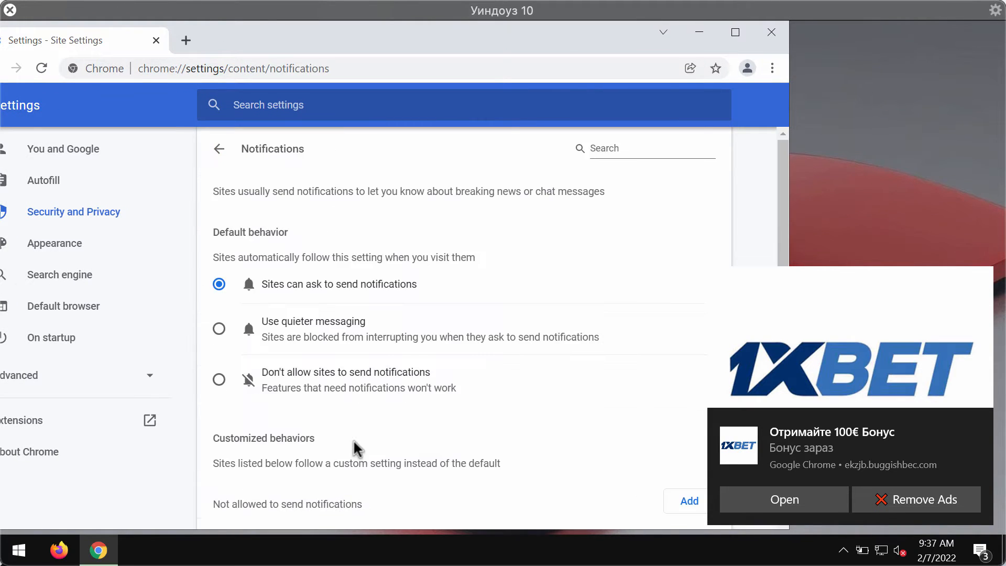
pyautogui.scroll(-3)
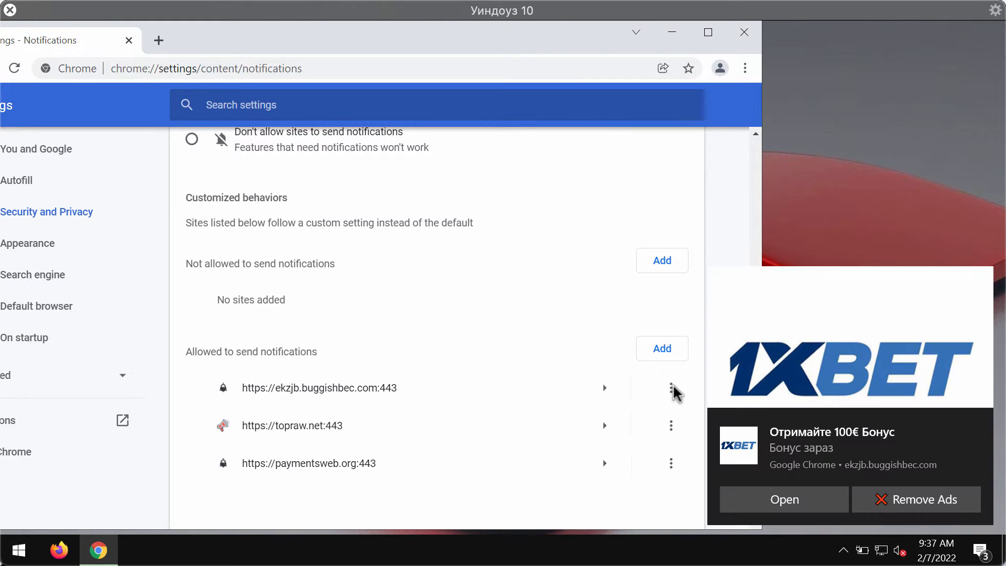
pyautogui.moveTo(674, 391)
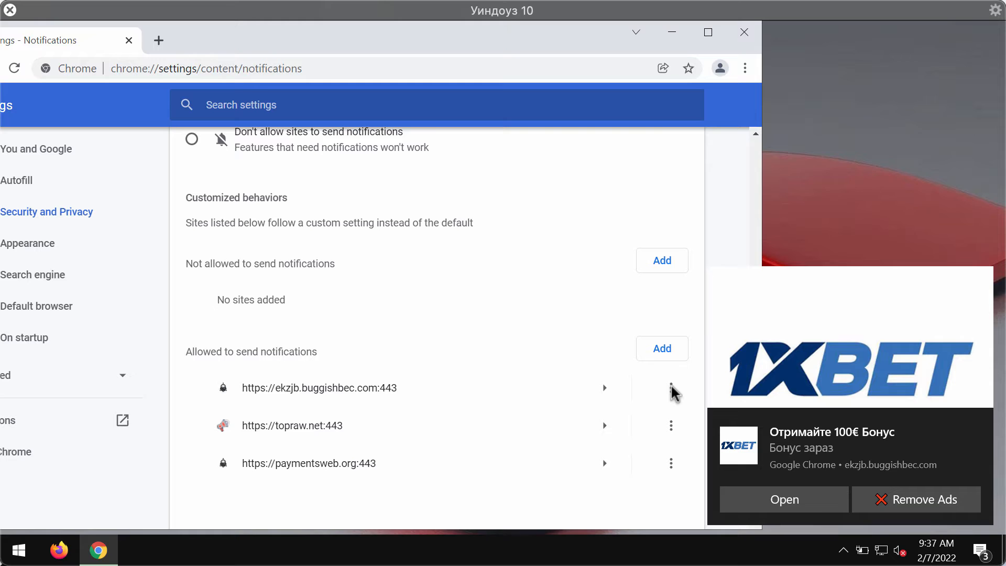
pyautogui.click(671, 388)
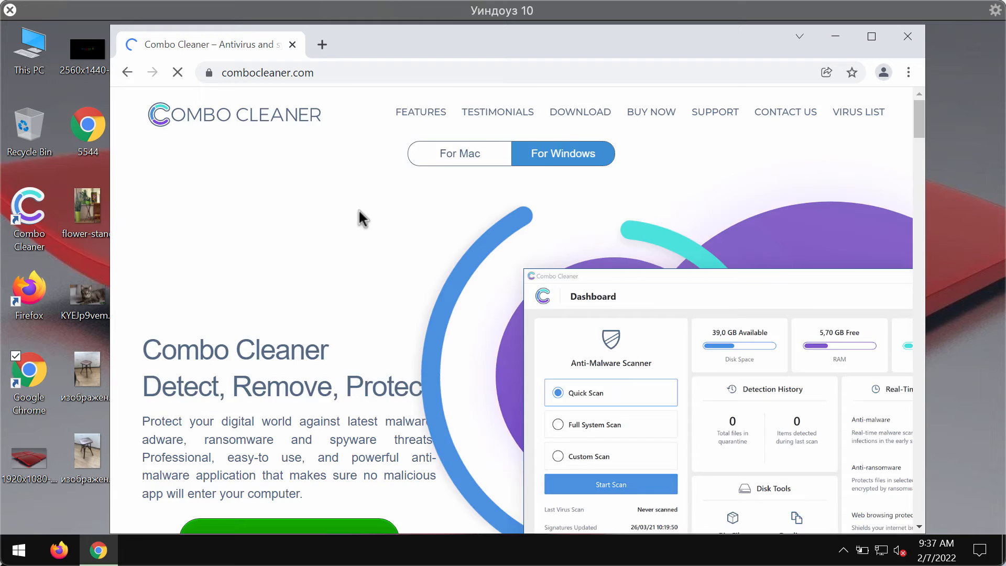
# Step: Close the Chrome window showing the Combo Cleaner website, leaving the desktop
pyautogui.scroll(-3)
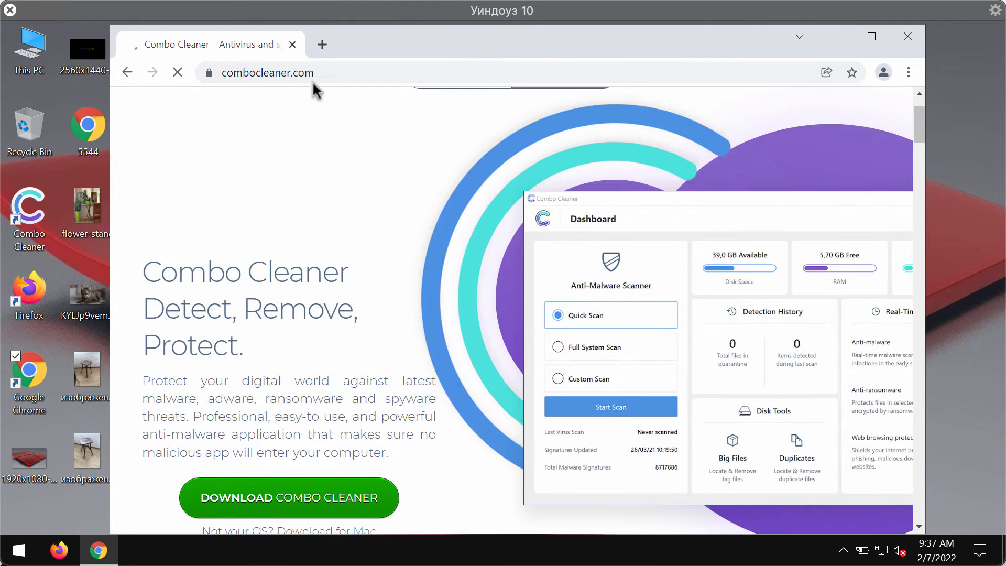
pyautogui.click(267, 72)
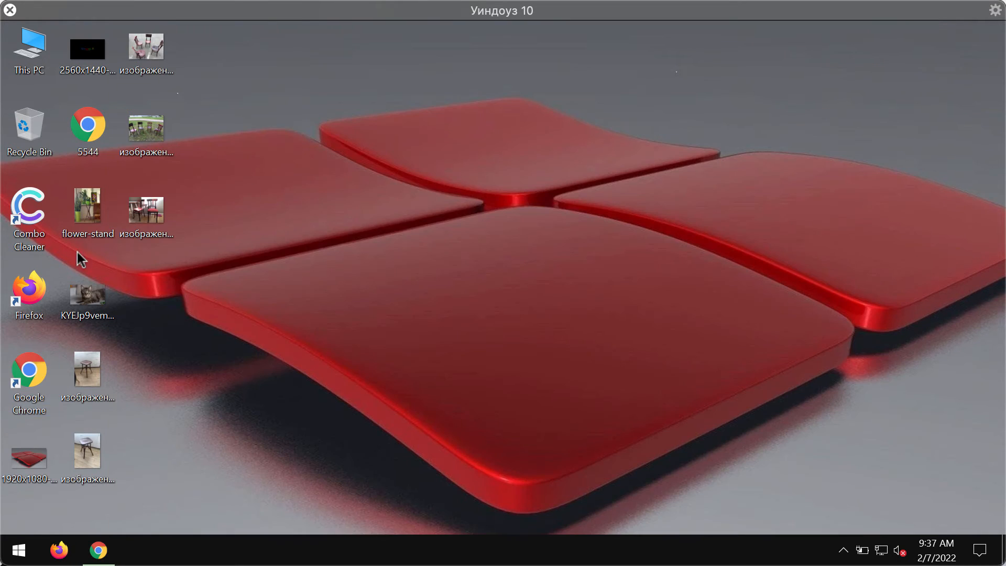
# Step: Launch Combo Cleaner from its desktop shortcut
pyautogui.click(28, 208)
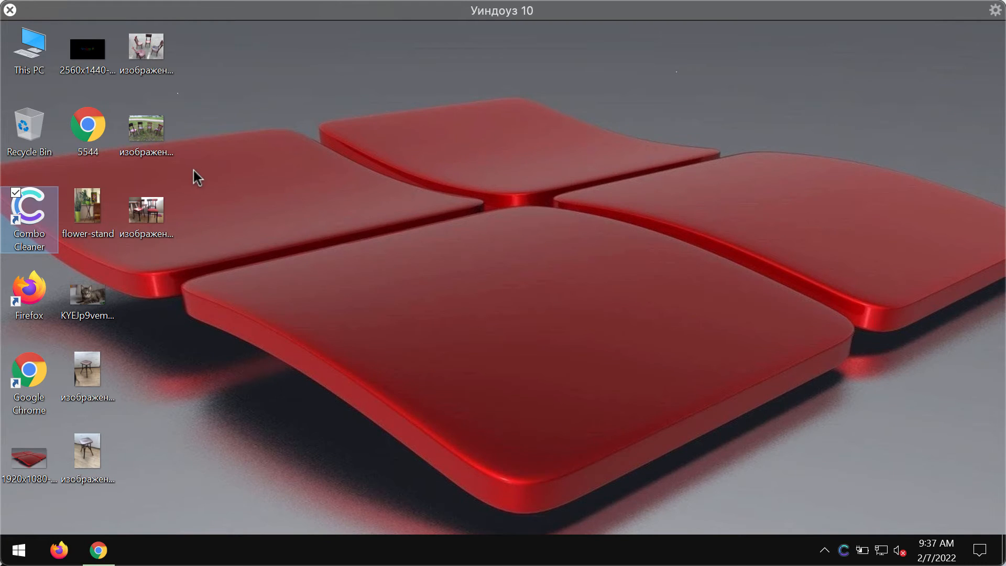
pyautogui.doubleClick(29, 209)
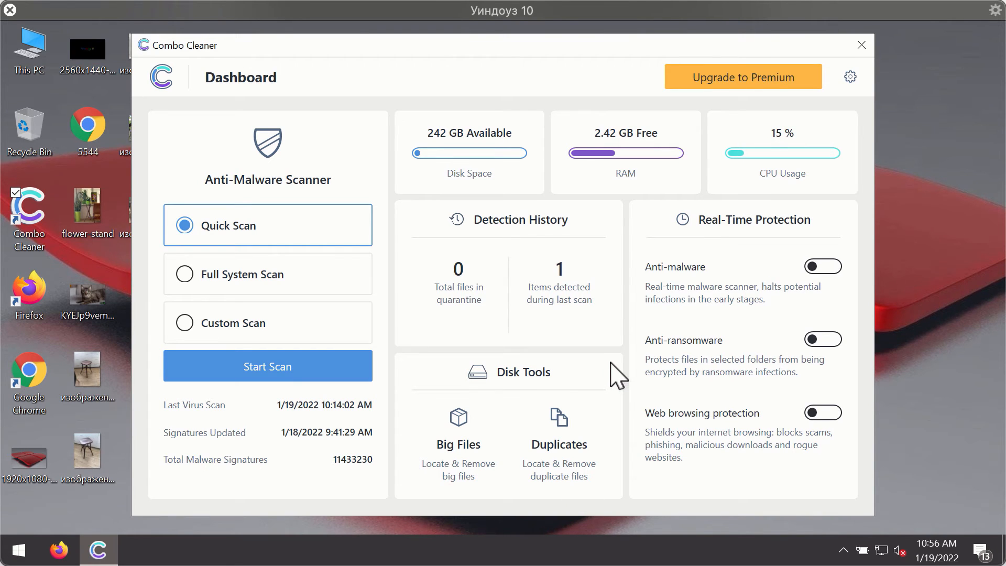
pyautogui.moveTo(654, 156)
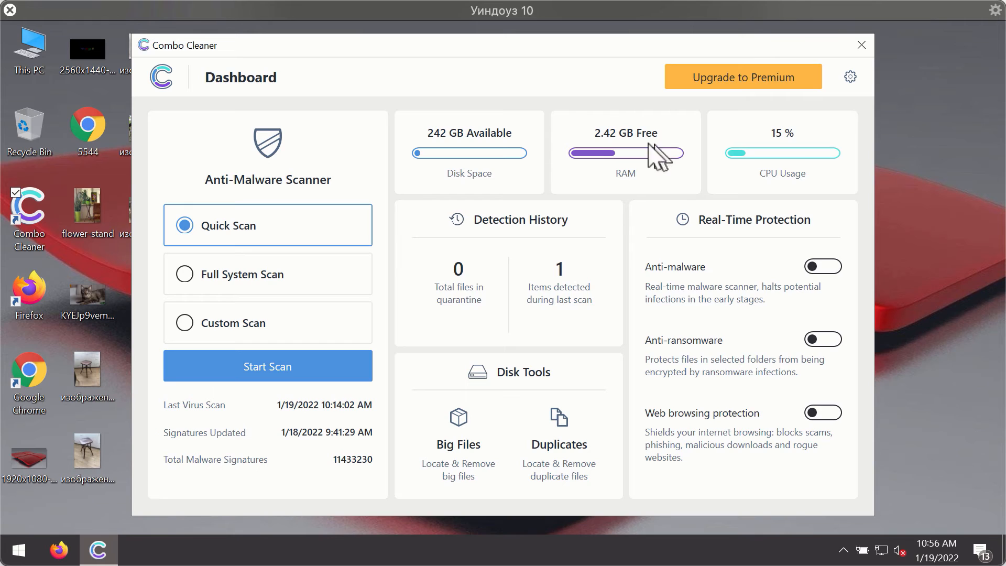
pyautogui.moveTo(234, 257)
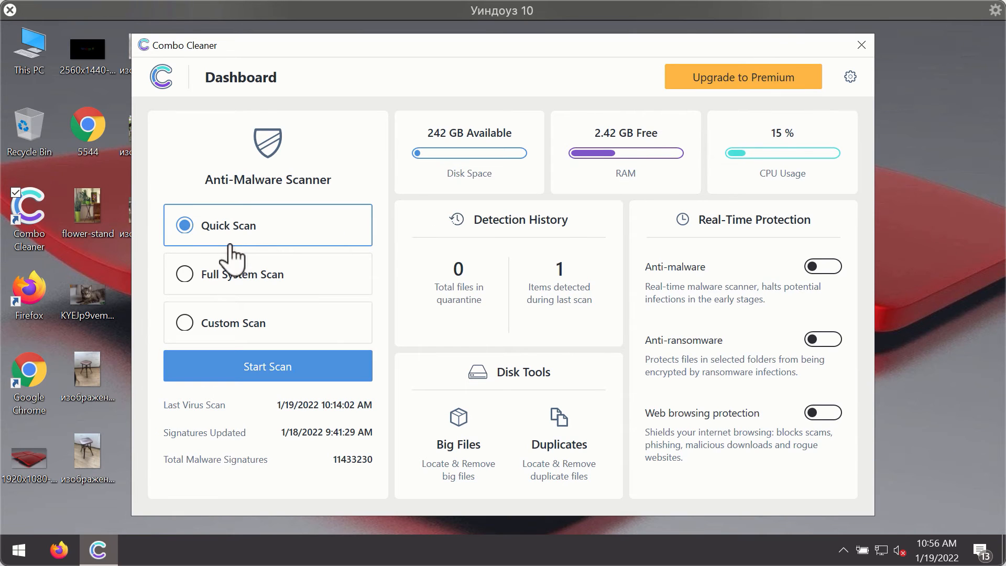
pyautogui.moveTo(278, 333)
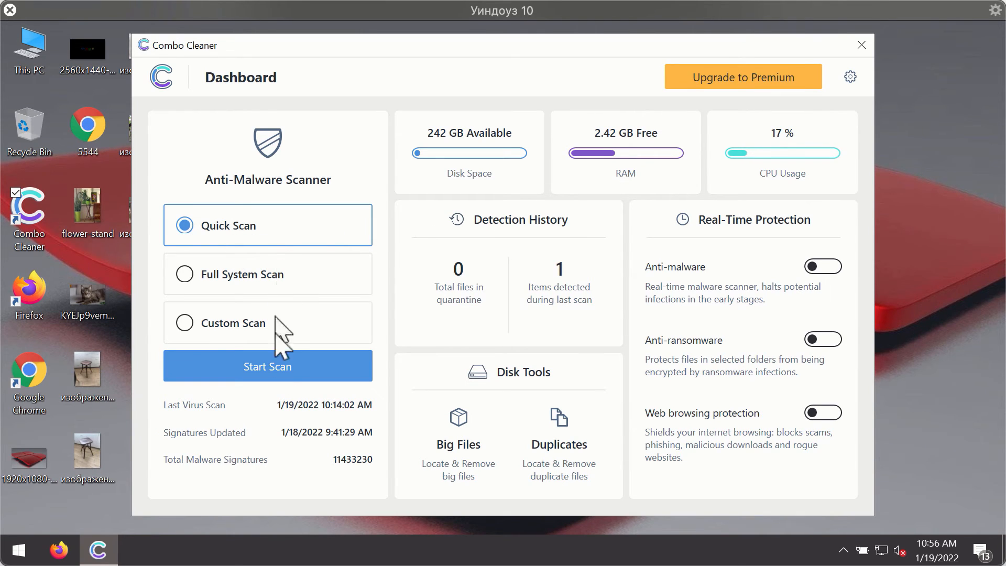
# Step: Start a Quick Scan from the Combo Cleaner Dashboard
pyautogui.click(267, 366)
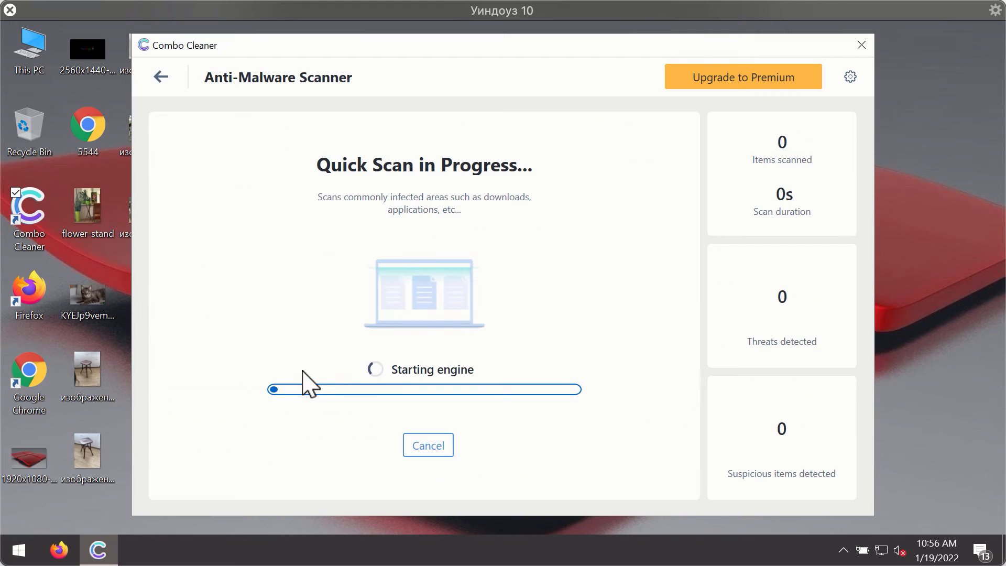
pyautogui.moveTo(493, 314)
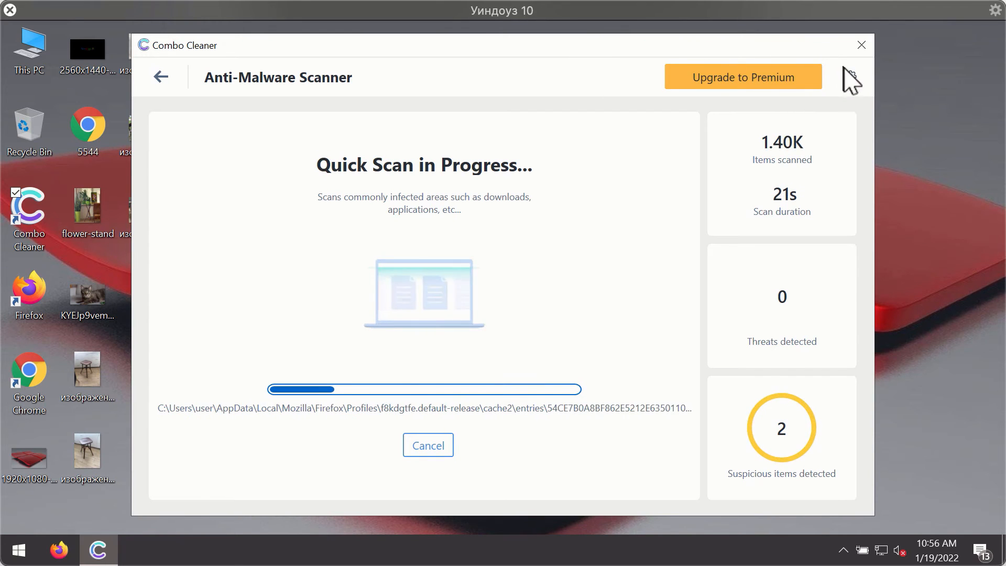
# Step: Check the Anti-Ransomware protection settings and return to the running scan
pyautogui.click(850, 77)
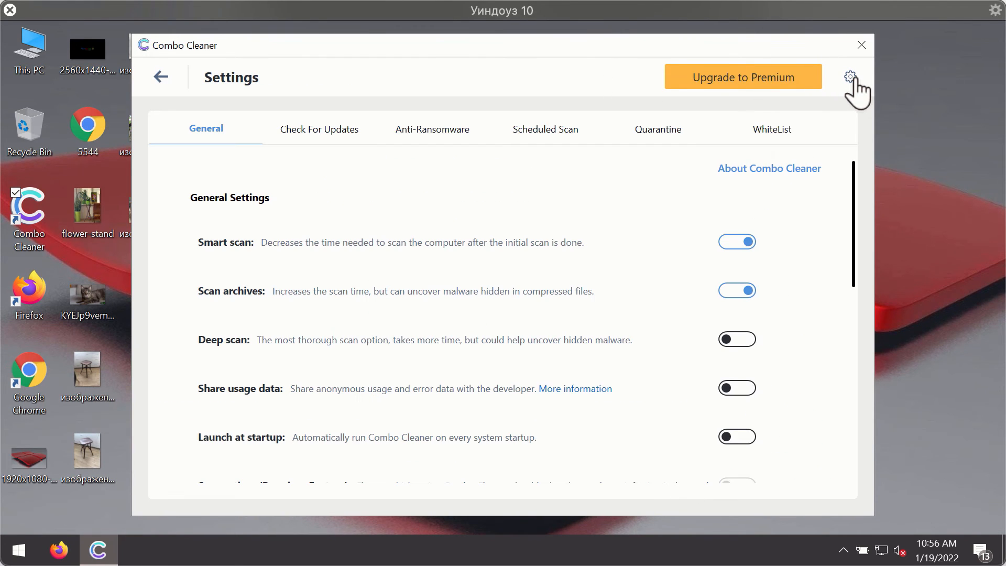
pyautogui.moveTo(425, 131)
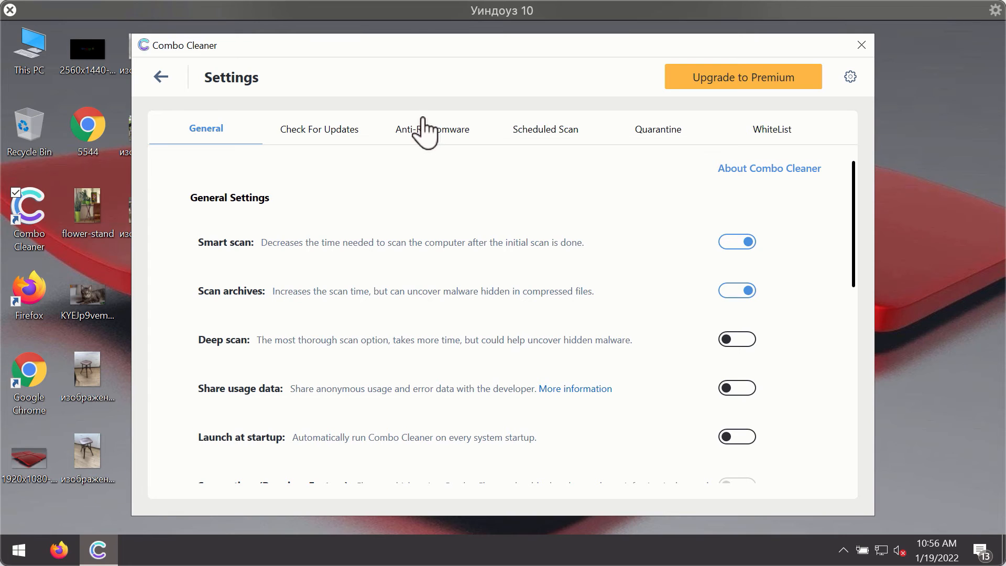
pyautogui.click(433, 129)
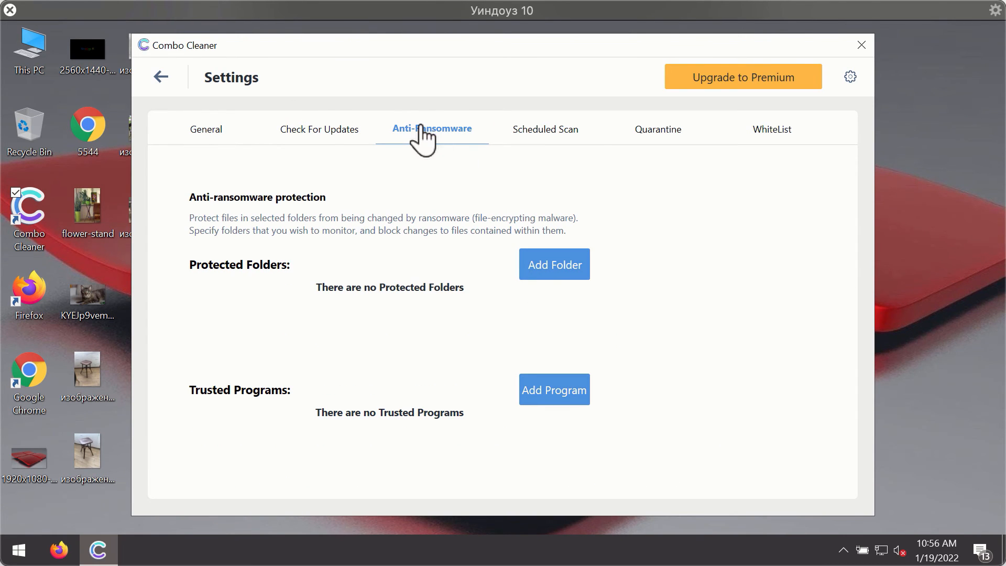
pyautogui.moveTo(416, 144)
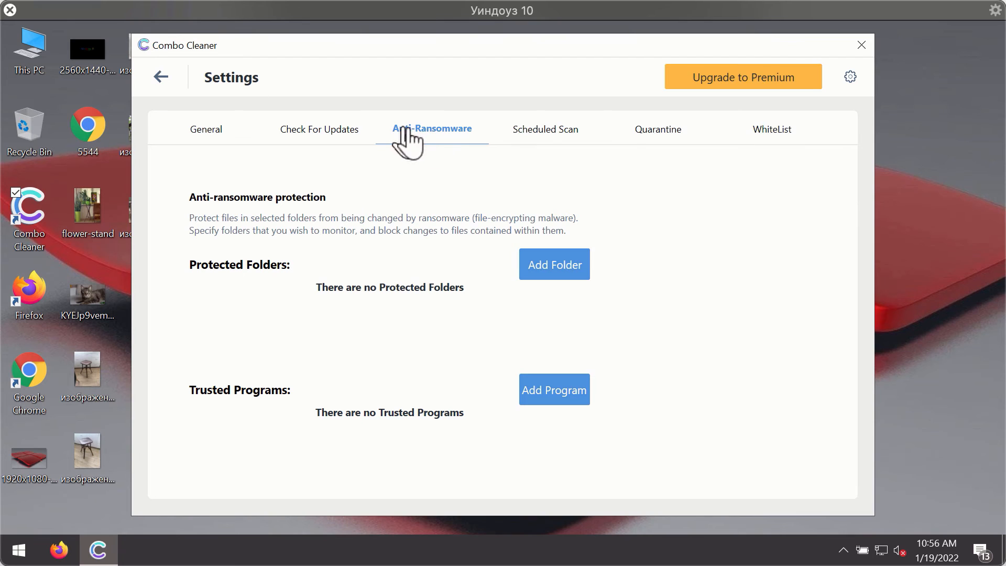
pyautogui.moveTo(578, 109)
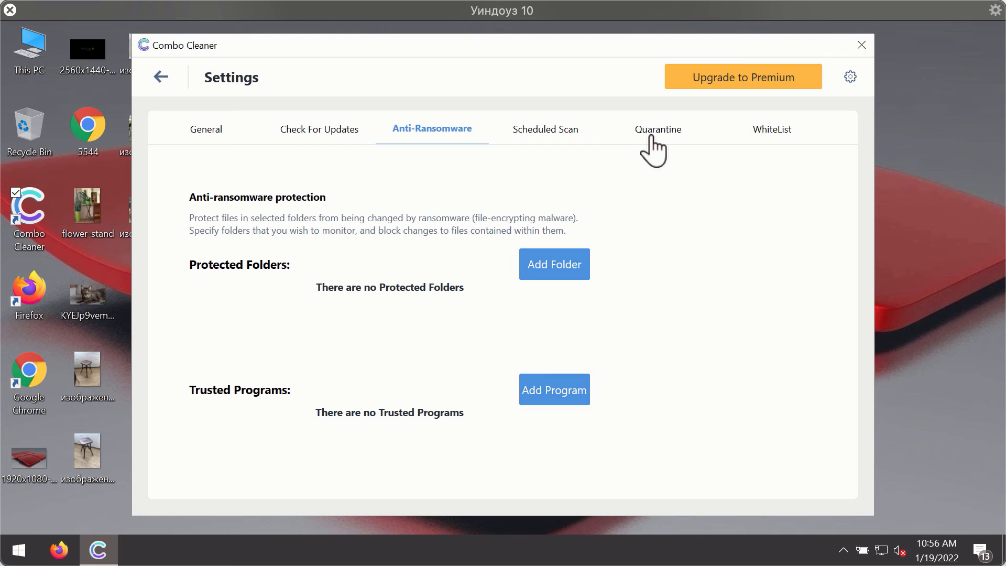
pyautogui.moveTo(640, 152)
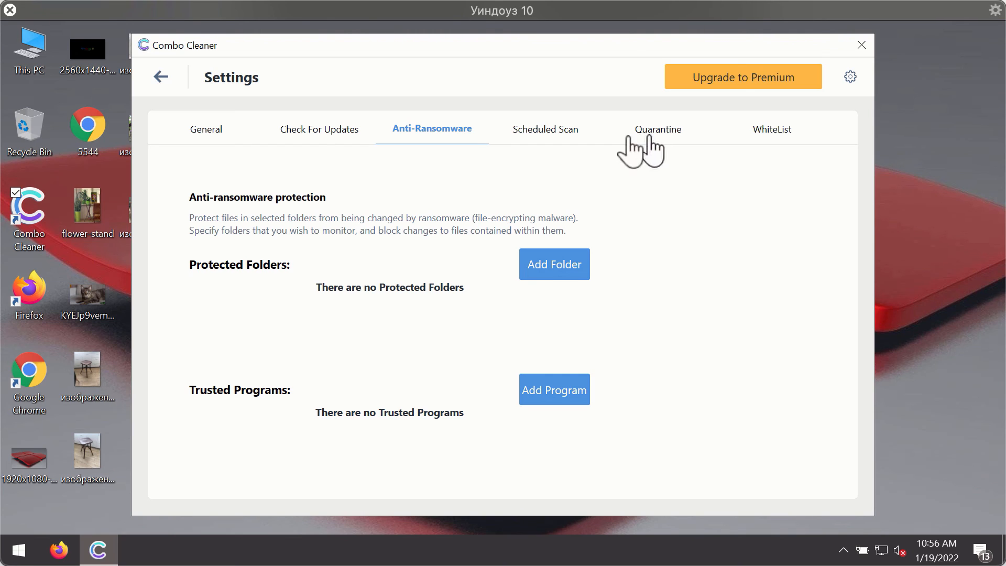
pyautogui.moveTo(623, 69)
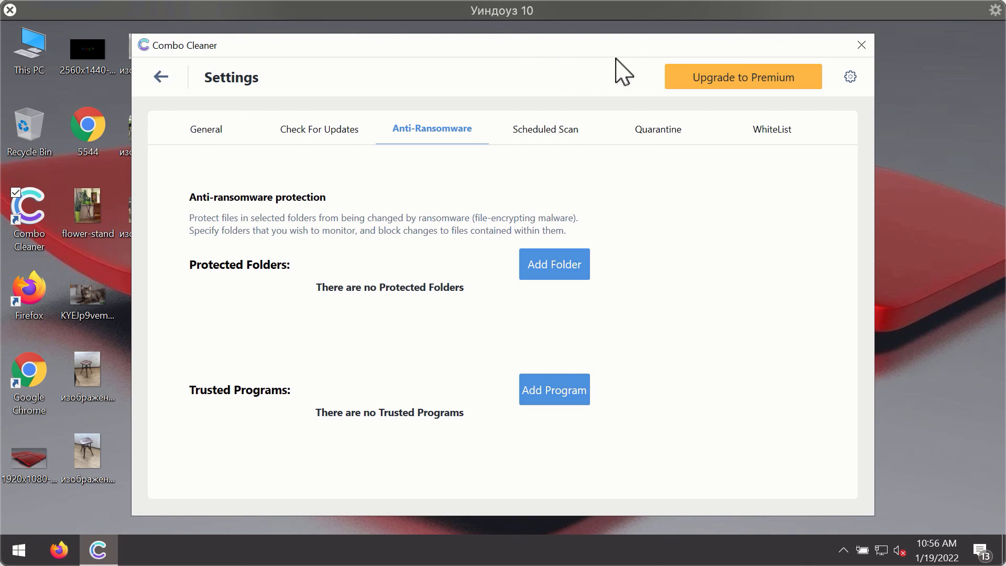
pyautogui.moveTo(161, 76)
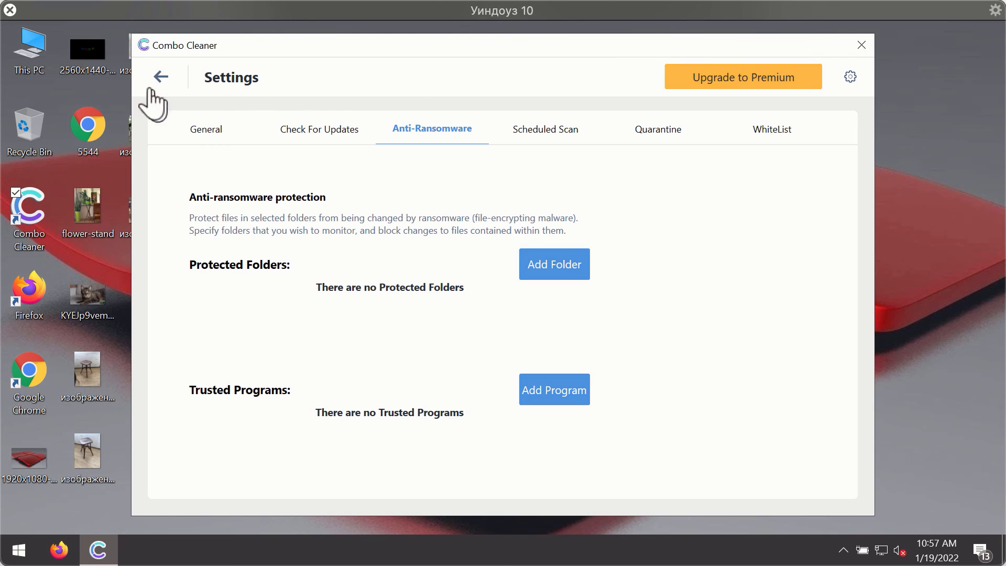
pyautogui.click(160, 77)
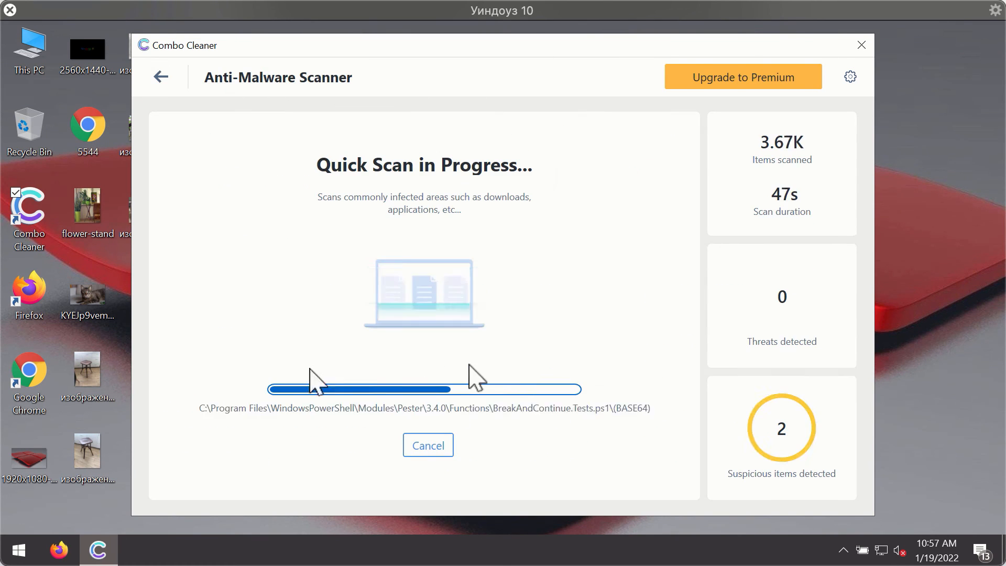
# Step: Cancel the Quick Scan, confirming with Yes, to show the two detected spam ad threats
pyautogui.click(428, 444)
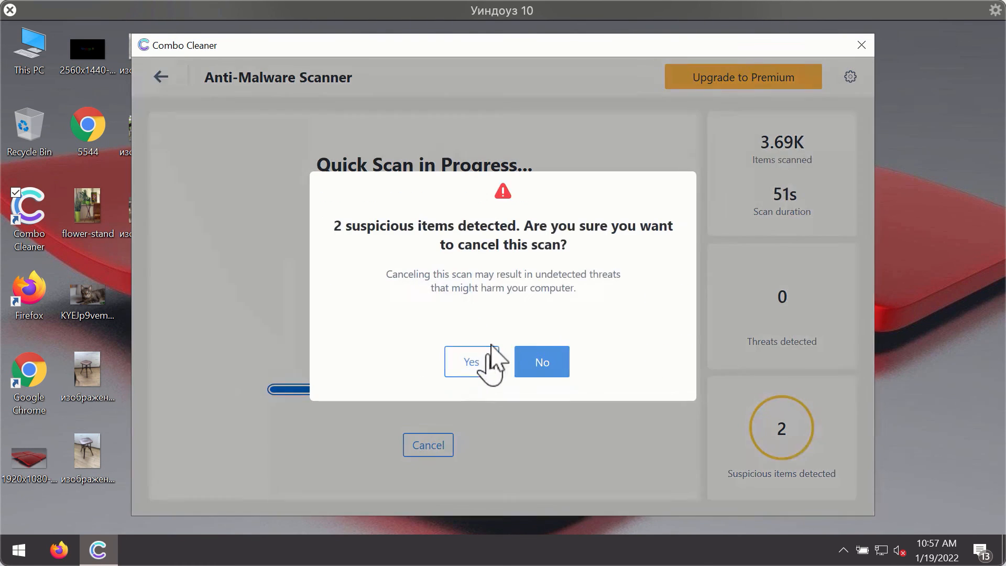
pyautogui.click(470, 362)
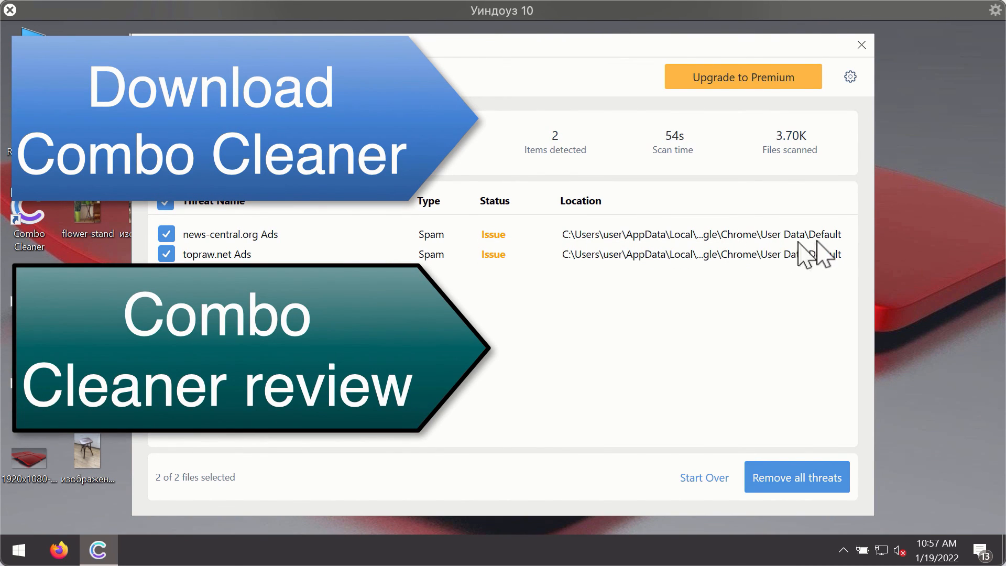
pyautogui.moveTo(823, 162)
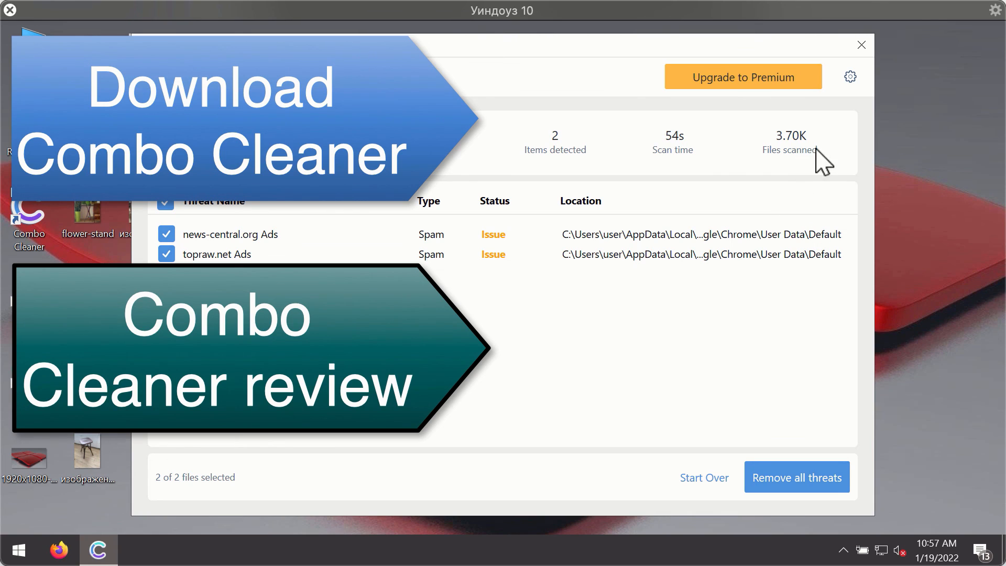
pyautogui.moveTo(741, 260)
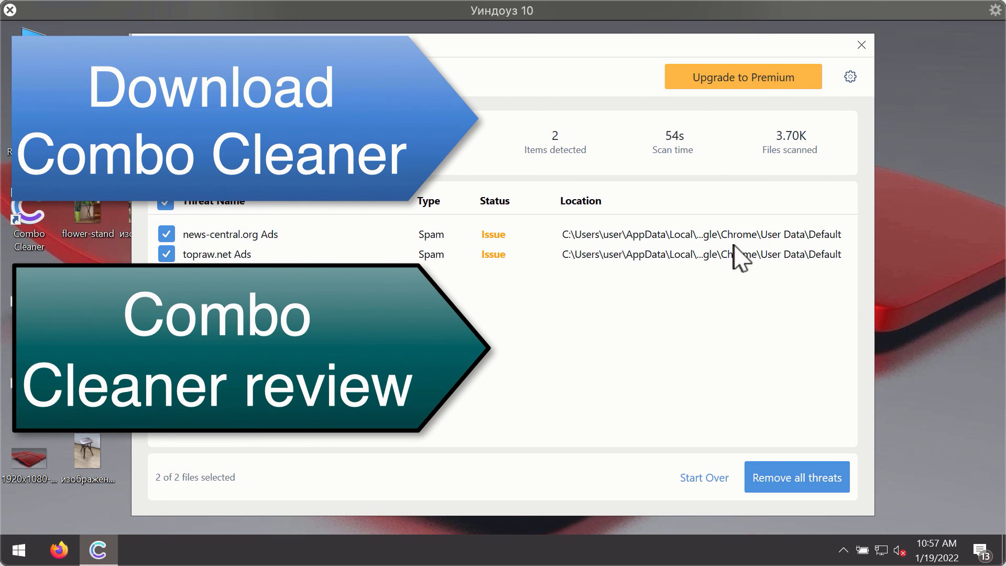
pyautogui.moveTo(737, 244)
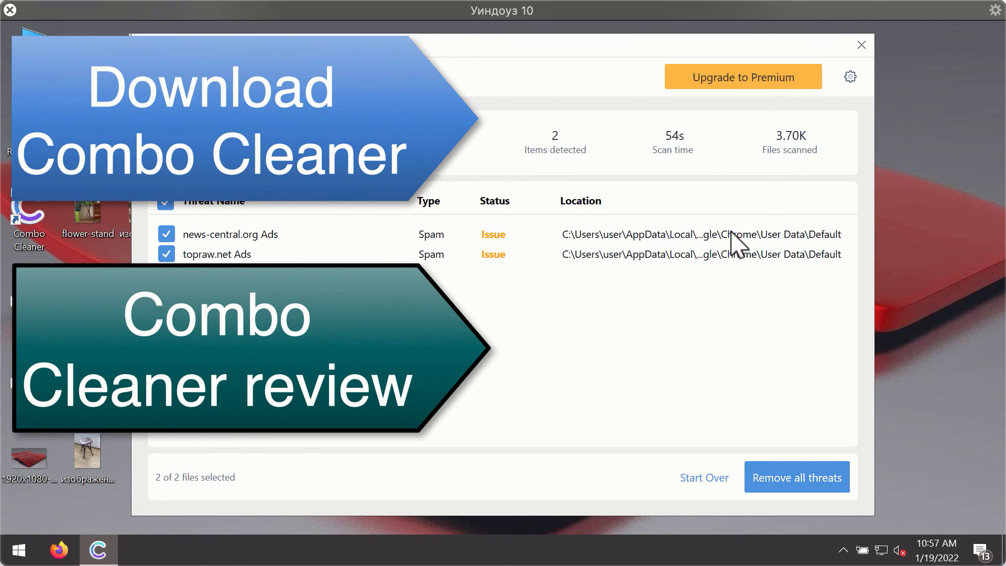